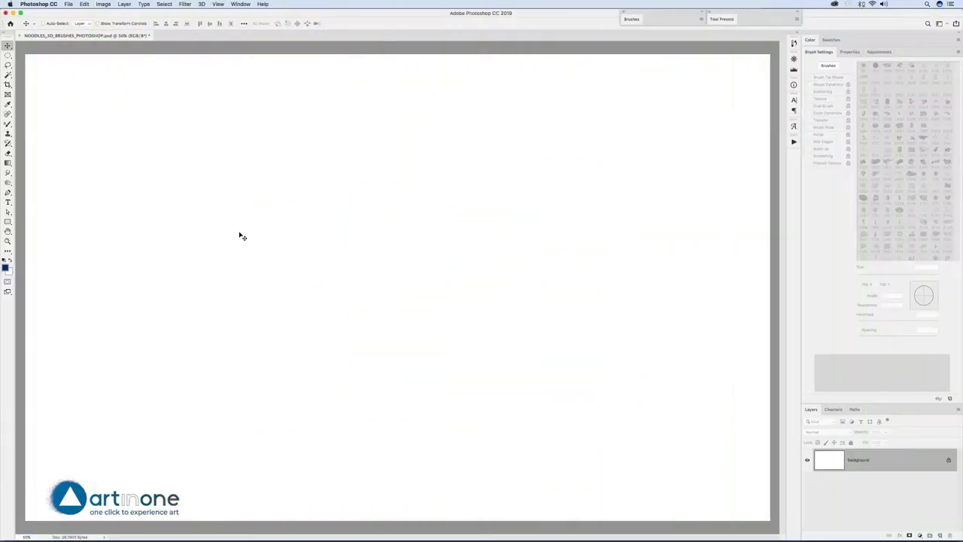
mouse_move(43, 164)
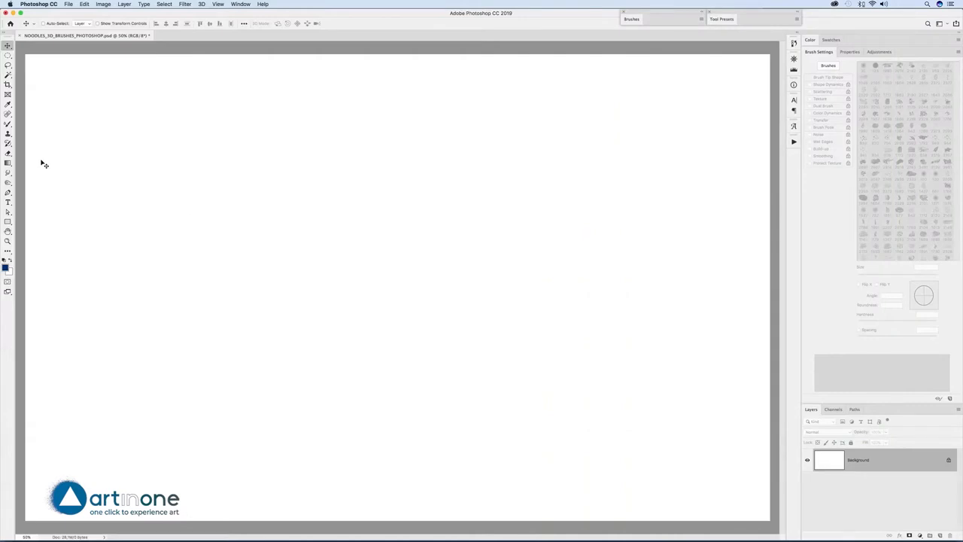
mouse_move(25, 151)
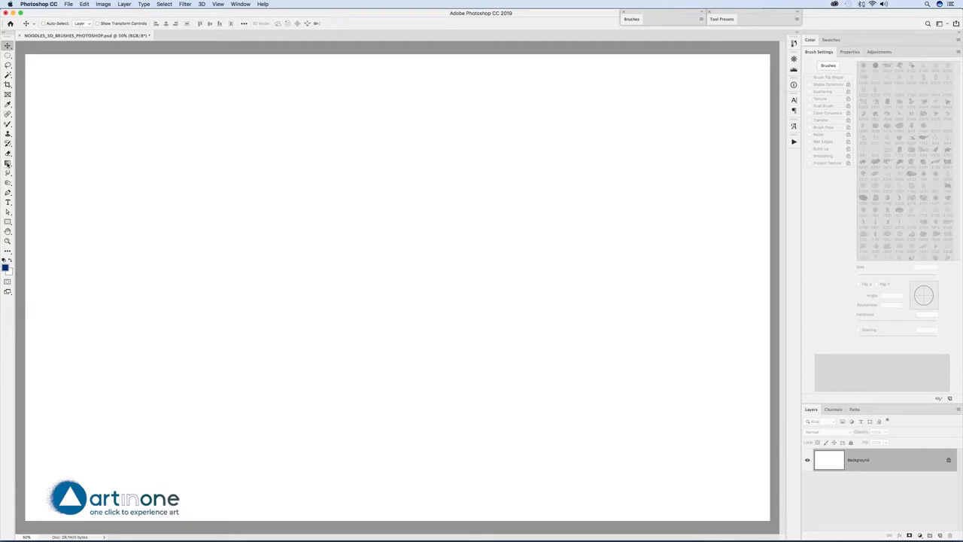
mouse_move(45, 165)
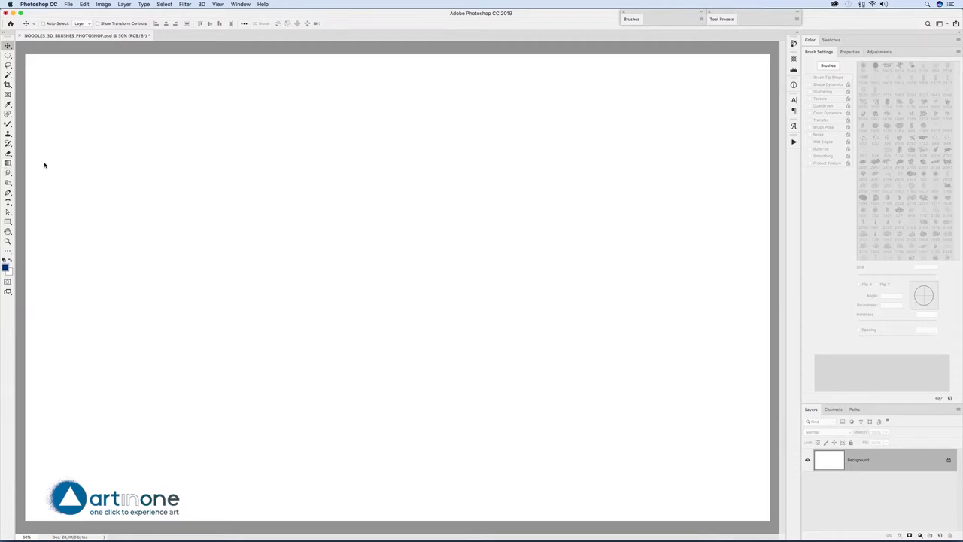
Load the Special Effects gradient set into the Gradient tool's preset picker
left_click(8, 162)
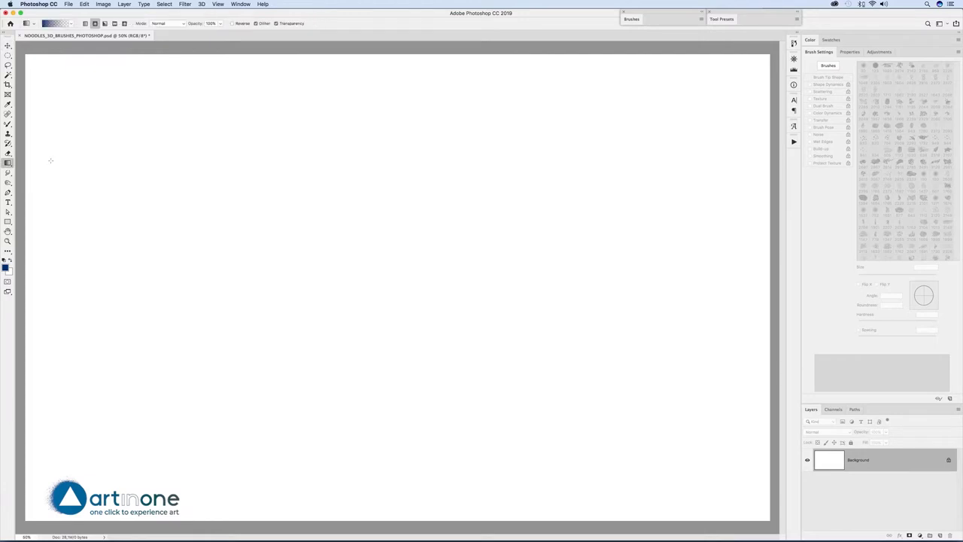
mouse_move(43, 163)
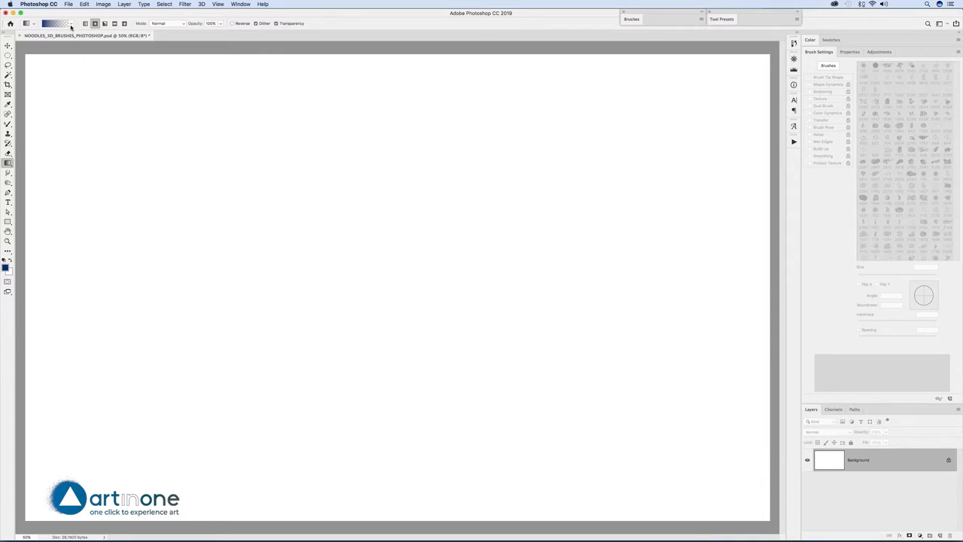
left_click(70, 23)
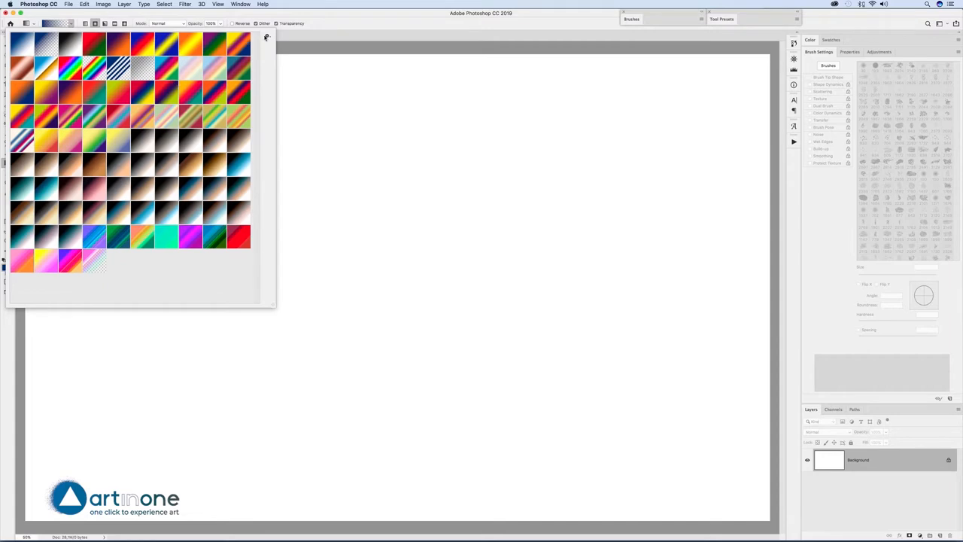
left_click(267, 37)
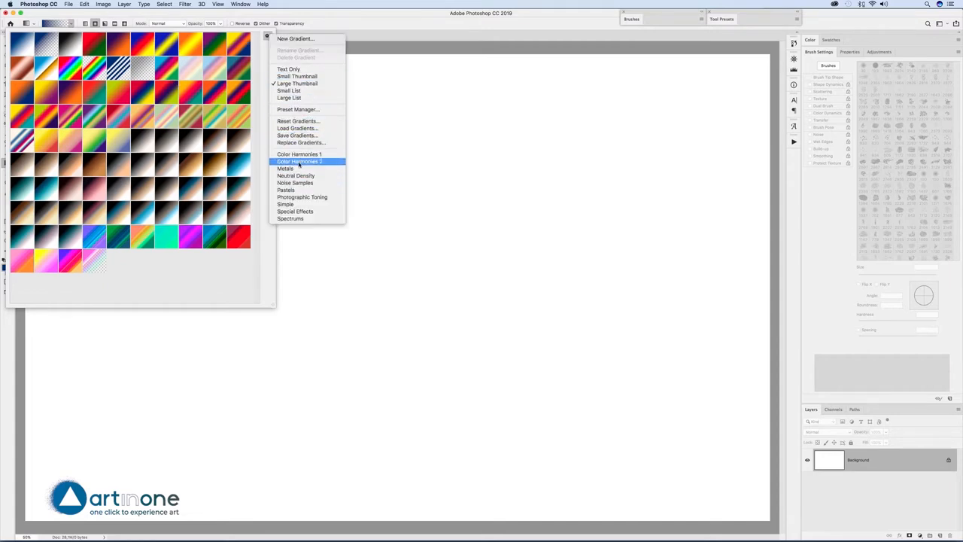
mouse_move(286, 167)
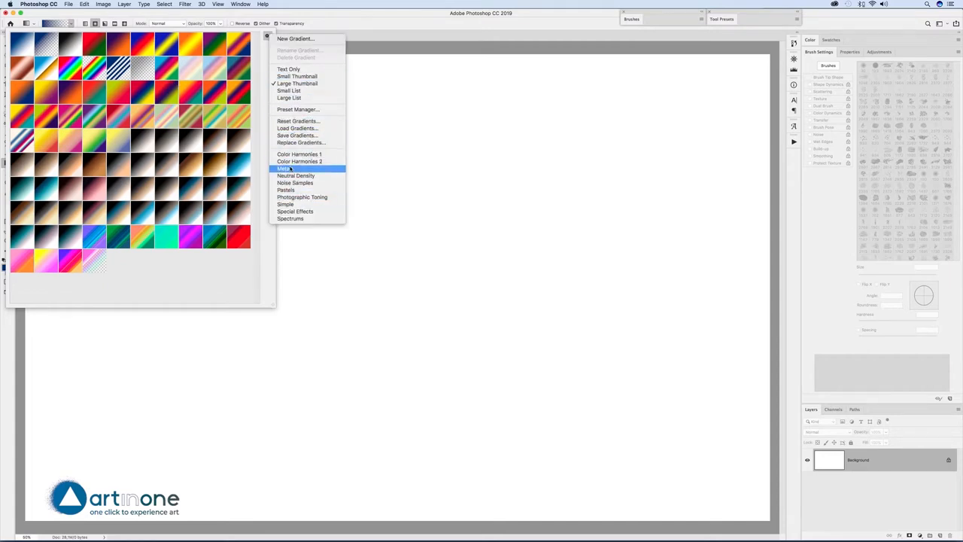
mouse_move(285, 204)
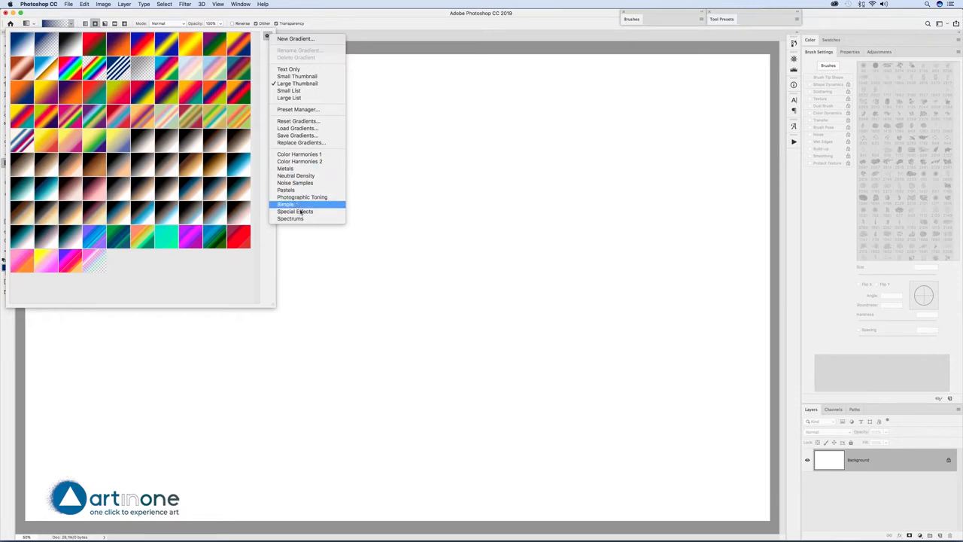
left_click(294, 211)
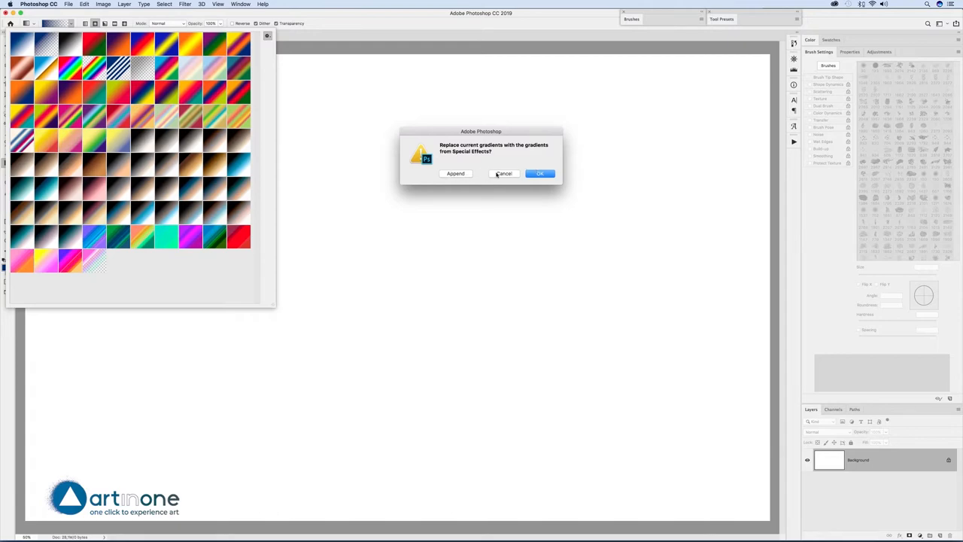
left_click(540, 173)
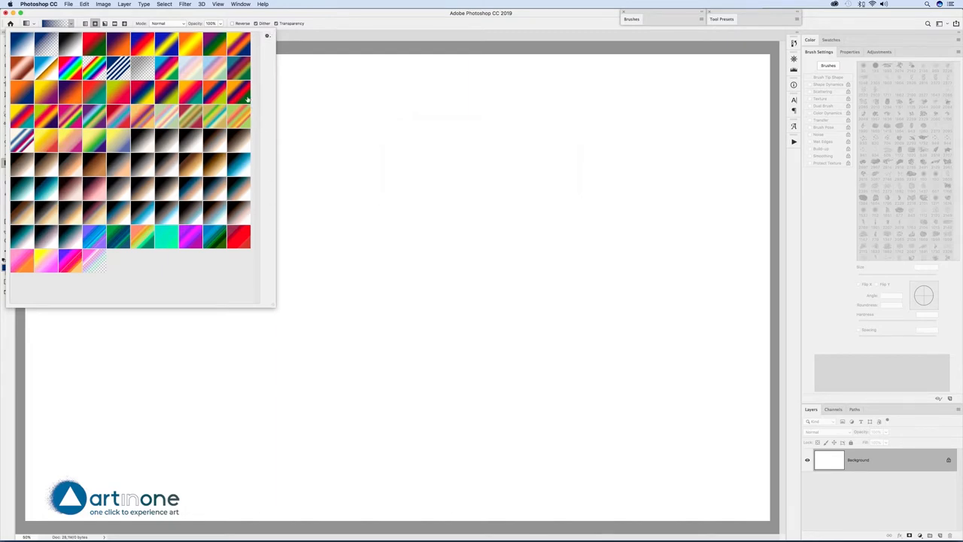
mouse_move(147, 91)
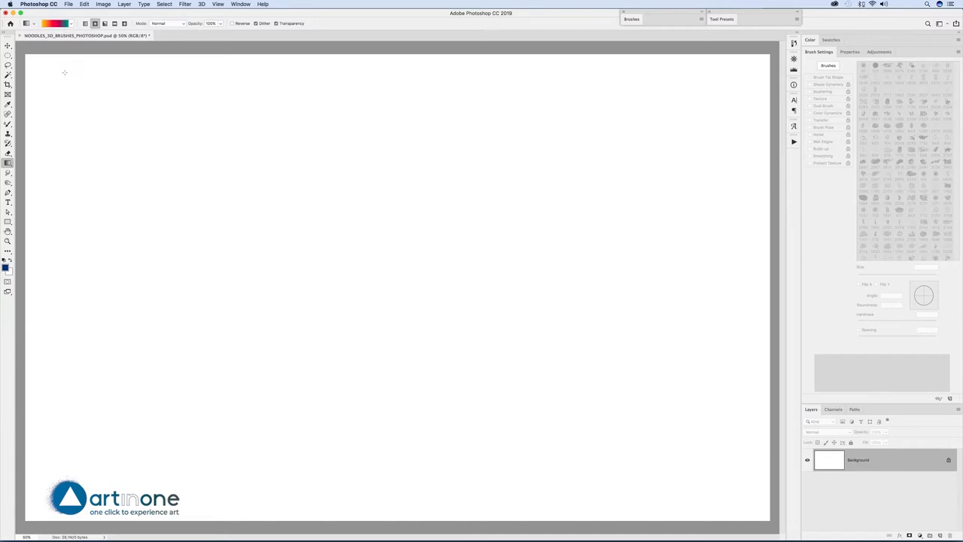
Fill the Background diagonally with the warm pink-to-orange gradient
left_click_drag(62, 70, 748, 385)
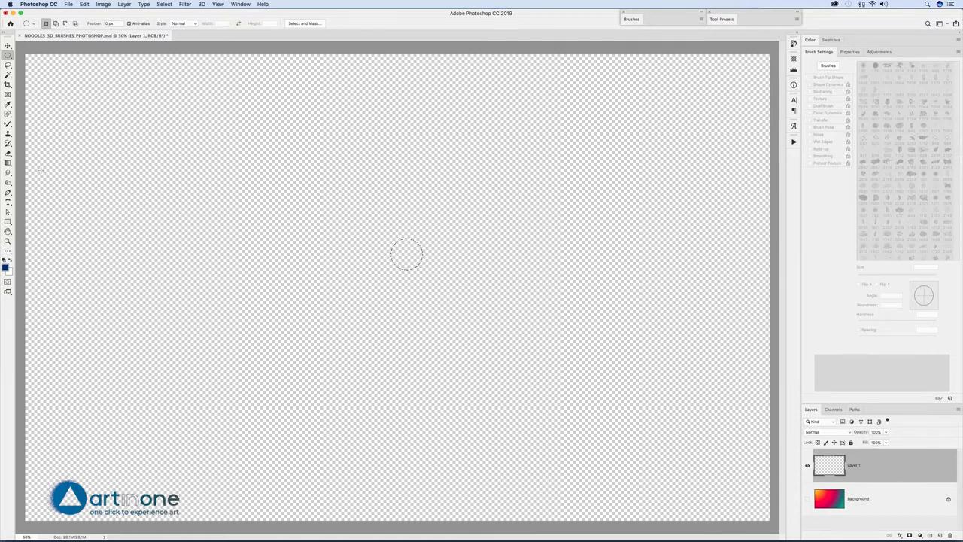
Fill the small circle with the pink-to-teal gradient and deselect it
left_click(8, 163)
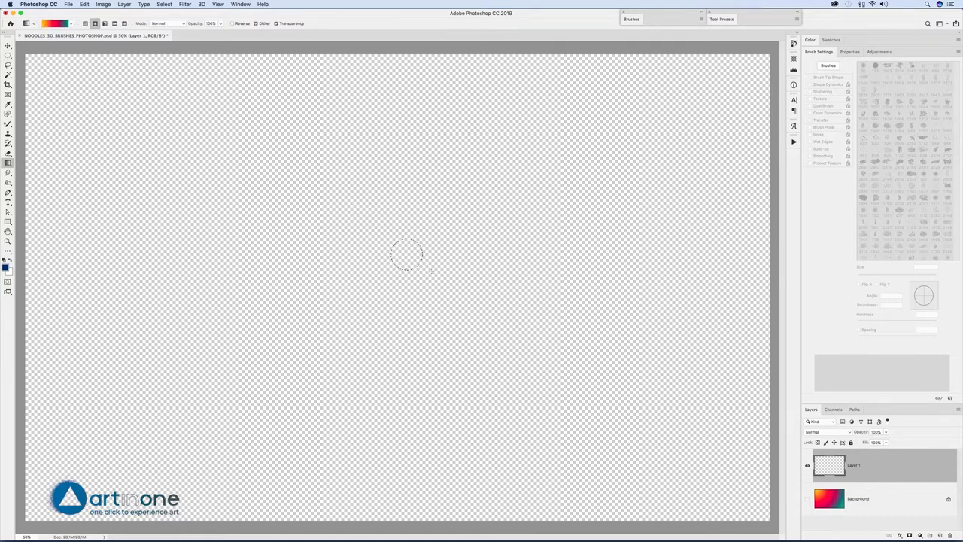
left_click(406, 253)
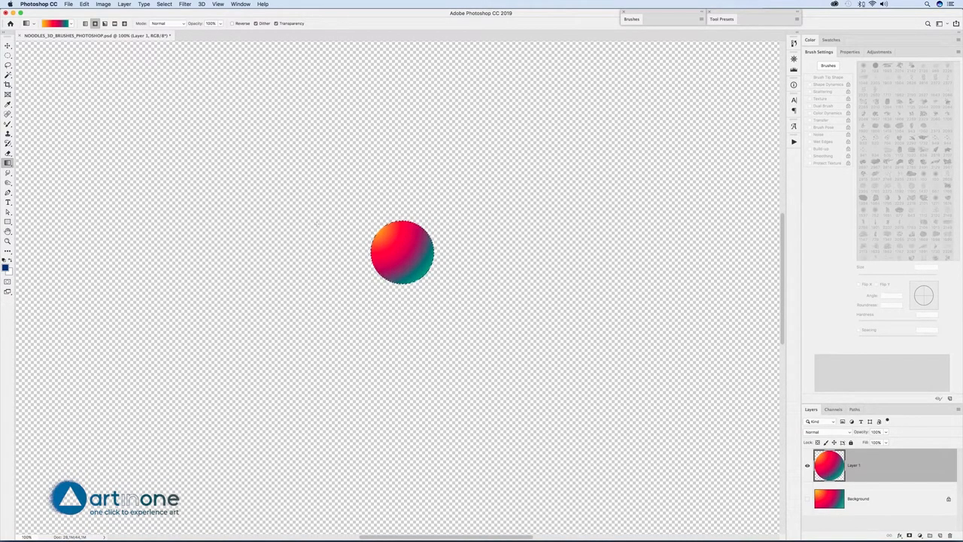
left_click(163, 5)
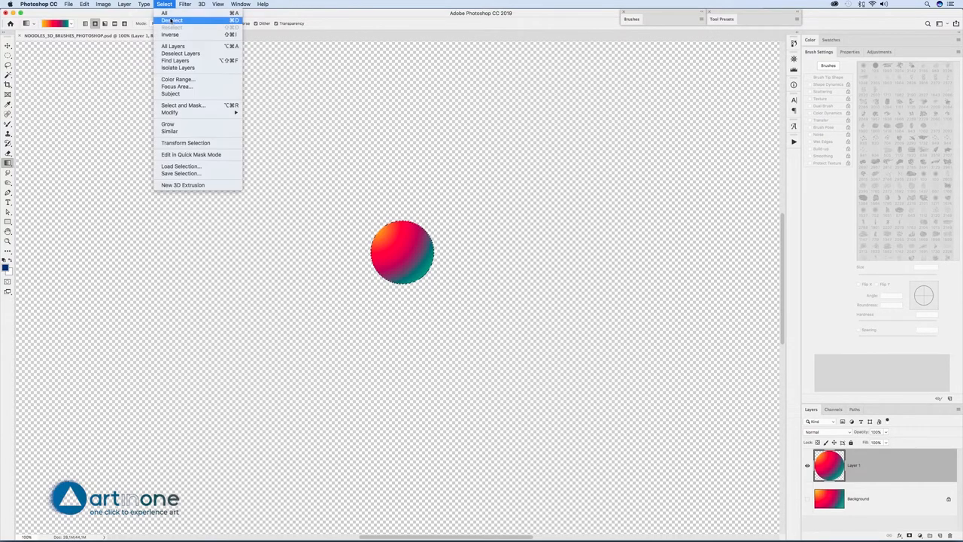
left_click(170, 20)
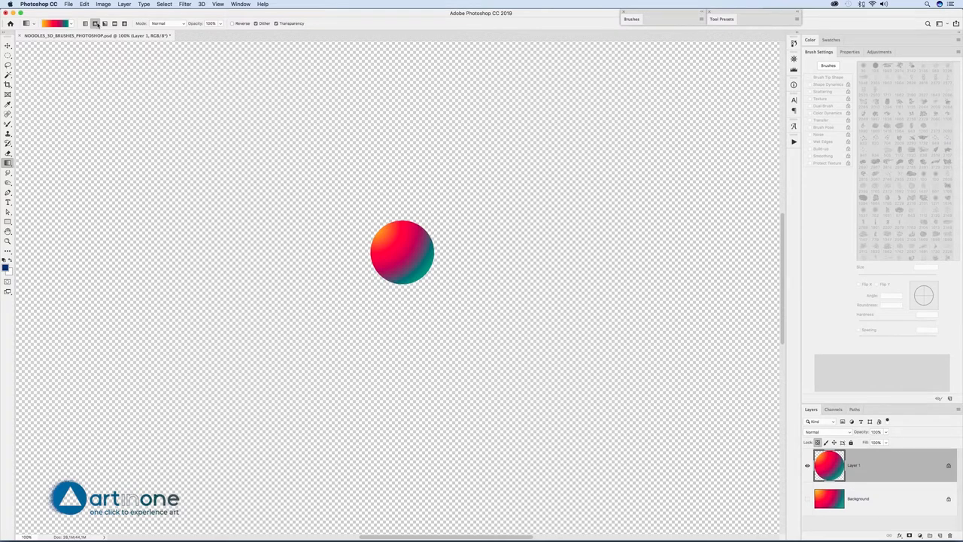
Pick a deep vivid blue, then a bright yellow, as foreground colours
left_click(59, 23)
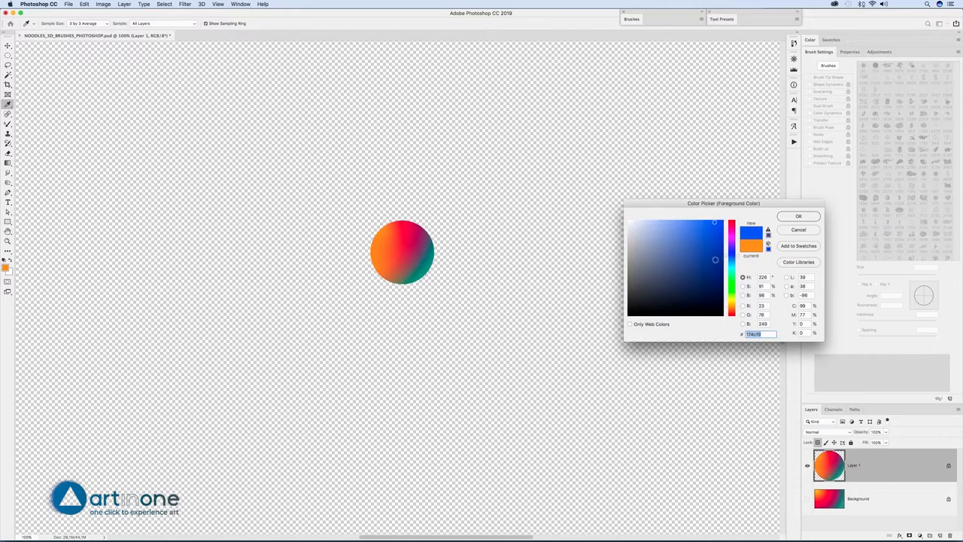
left_click(710, 254)
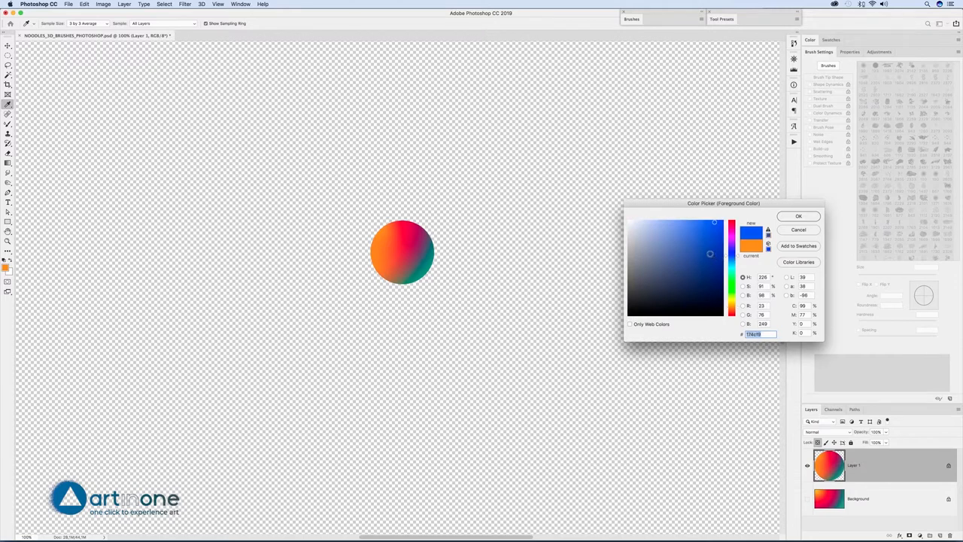
left_click(798, 216)
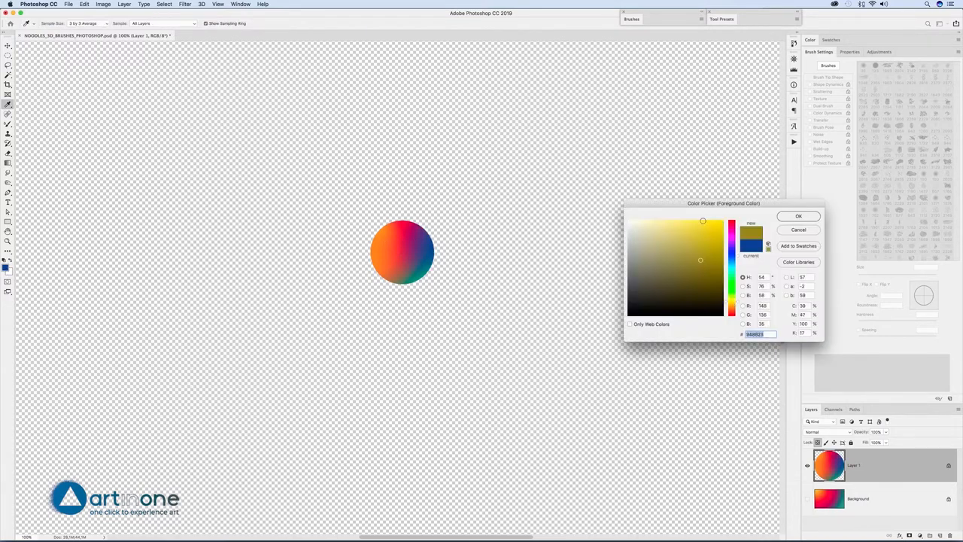
left_click(798, 216)
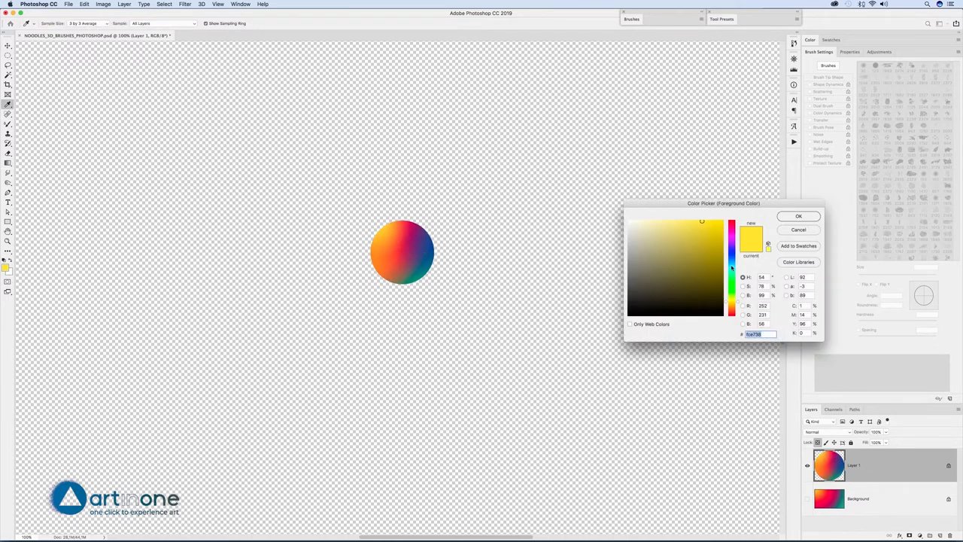
left_click(798, 216)
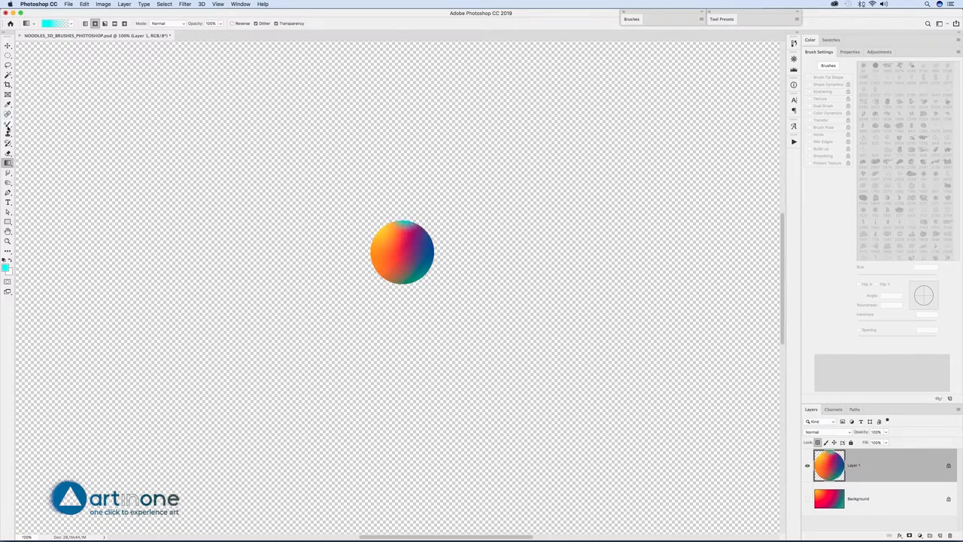
Set up the Mixer Brush with a hard round tip, cleaned load and adjusted mix settings
left_click(8, 123)
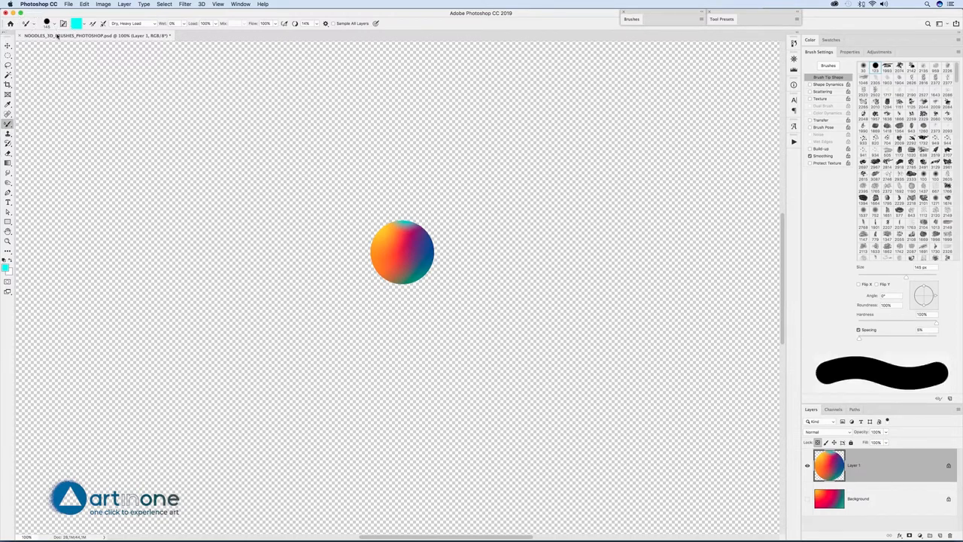
left_click(58, 24)
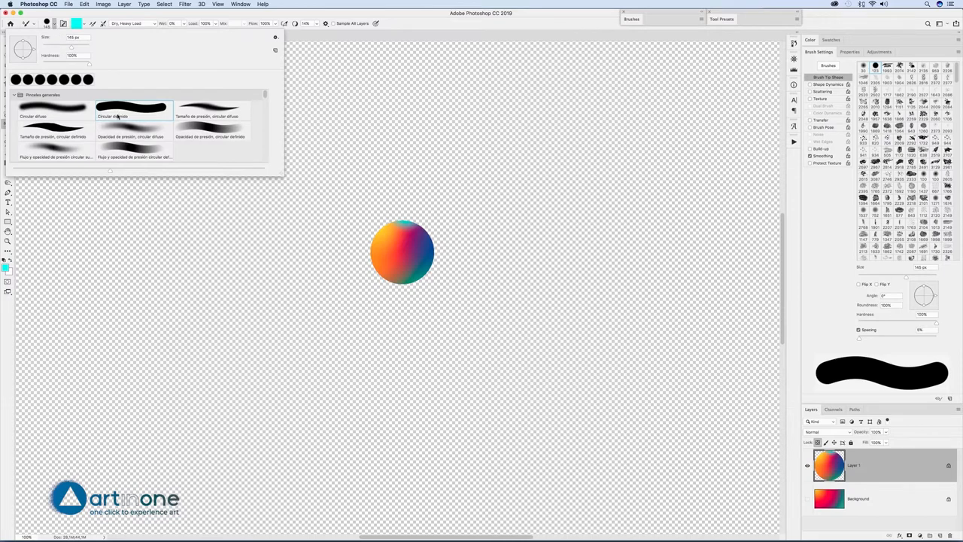
left_click(132, 113)
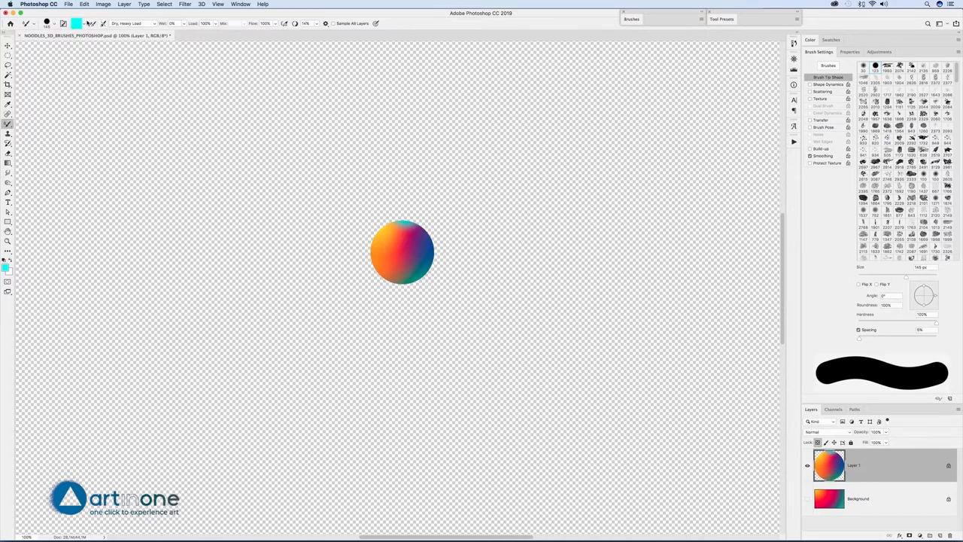
left_click(79, 22)
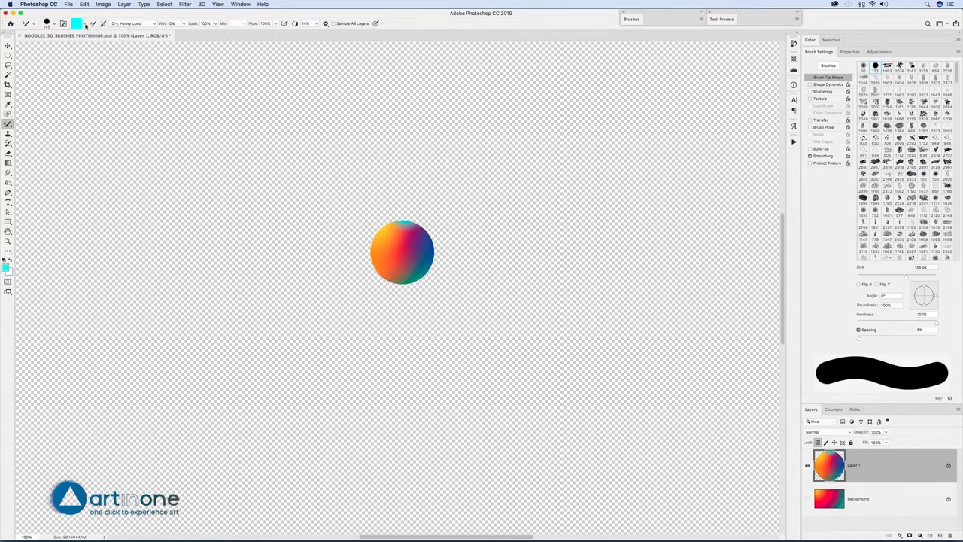
left_click(84, 24)
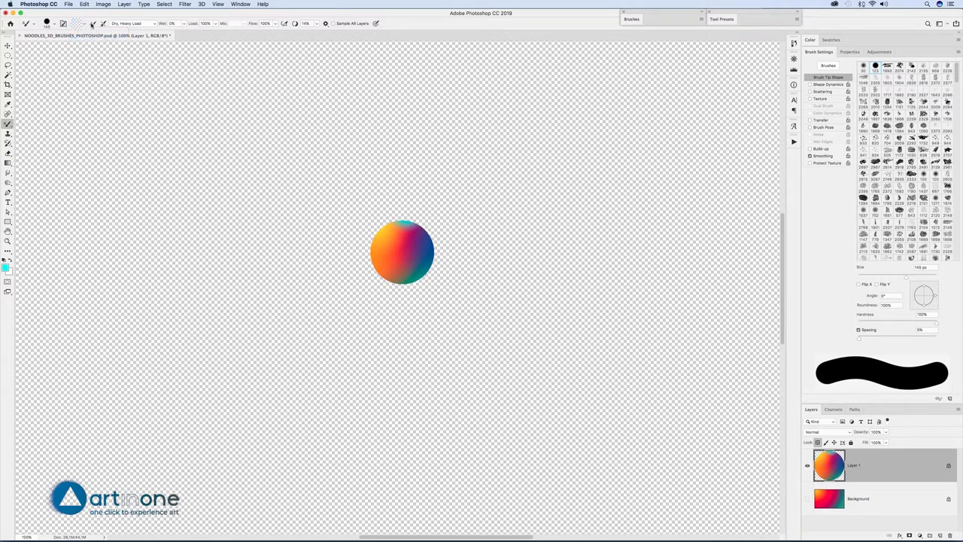
left_click(134, 23)
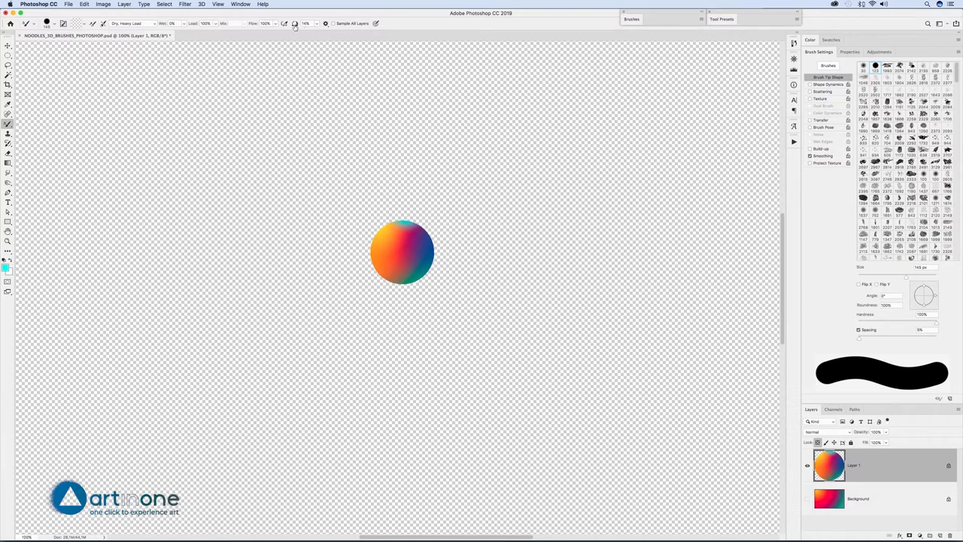
triple_click(306, 23)
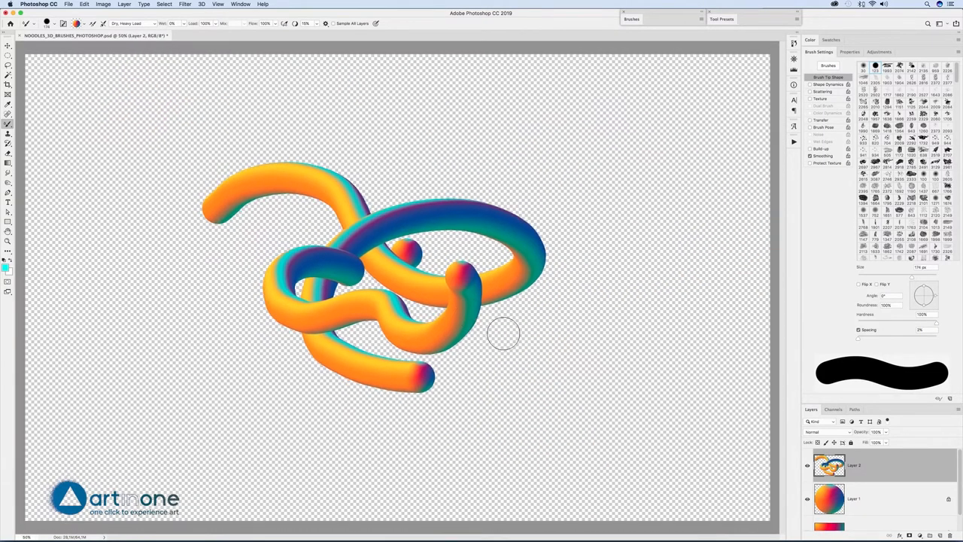
mouse_move(252, 227)
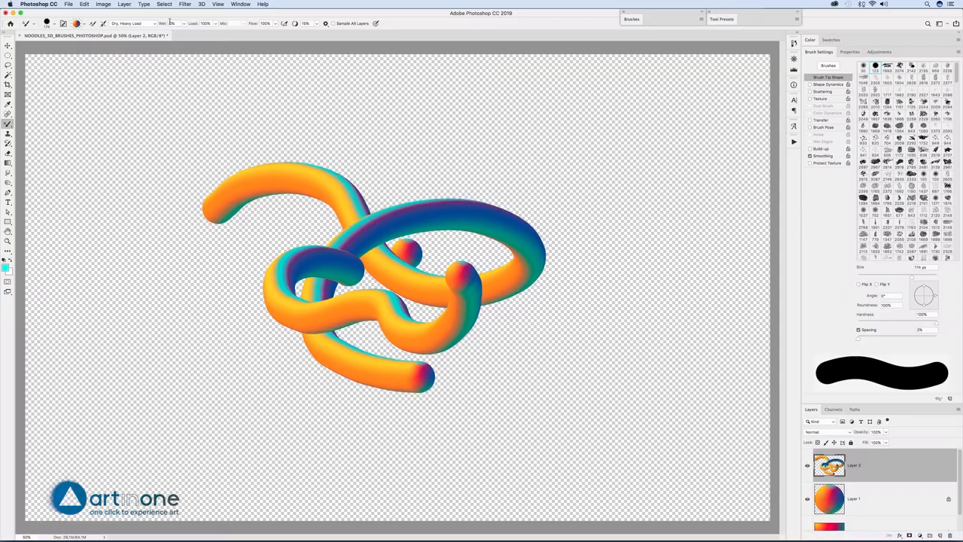
Remove the earlier test tubes and paint two new looping test tube strokes
left_click(164, 5)
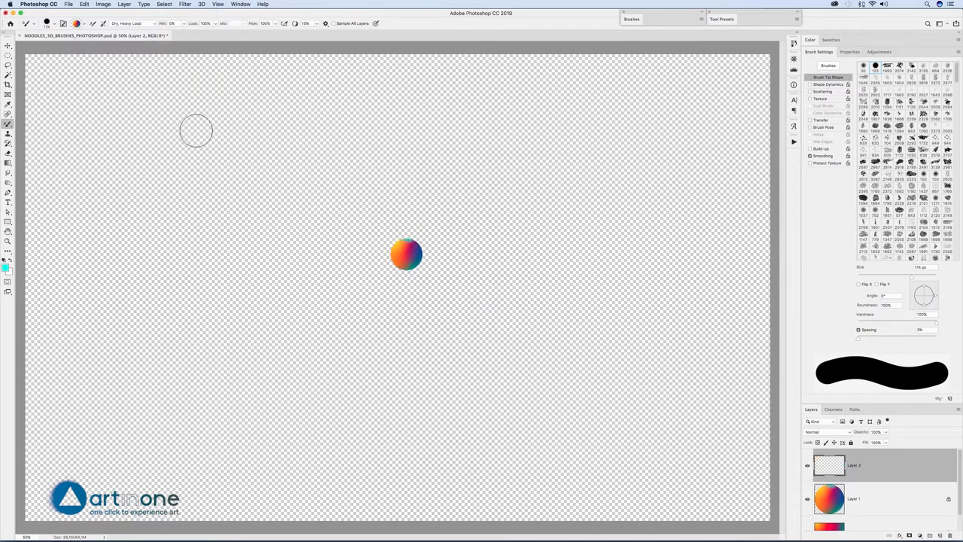
left_click_drag(196, 132, 342, 346)
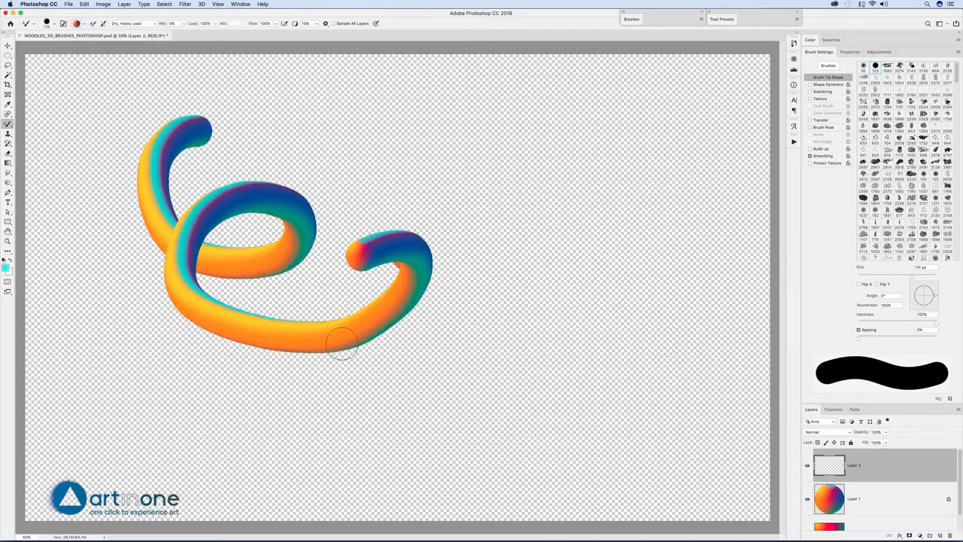
left_click_drag(342, 350, 703, 455)
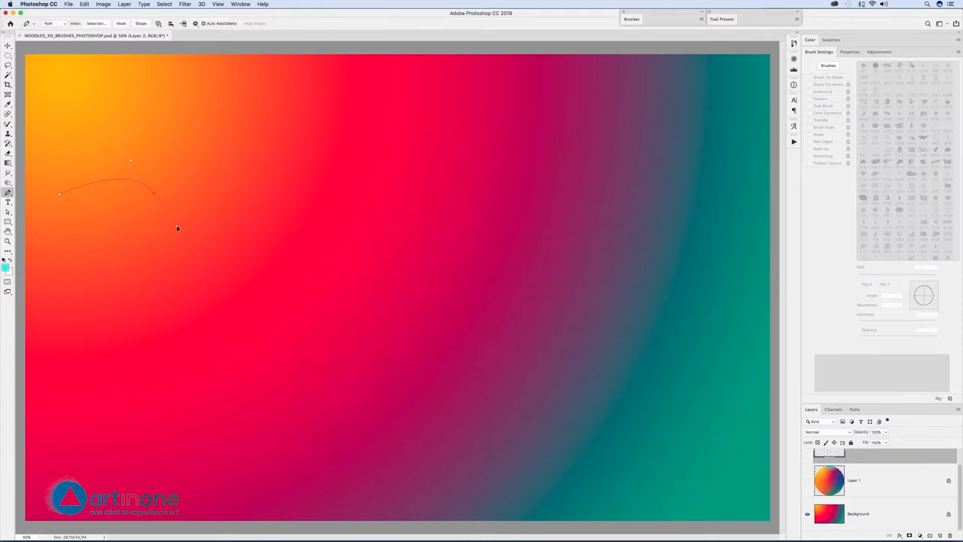
Add curved anchors to the pen path, shaping the cursive letter y
left_click(177, 226)
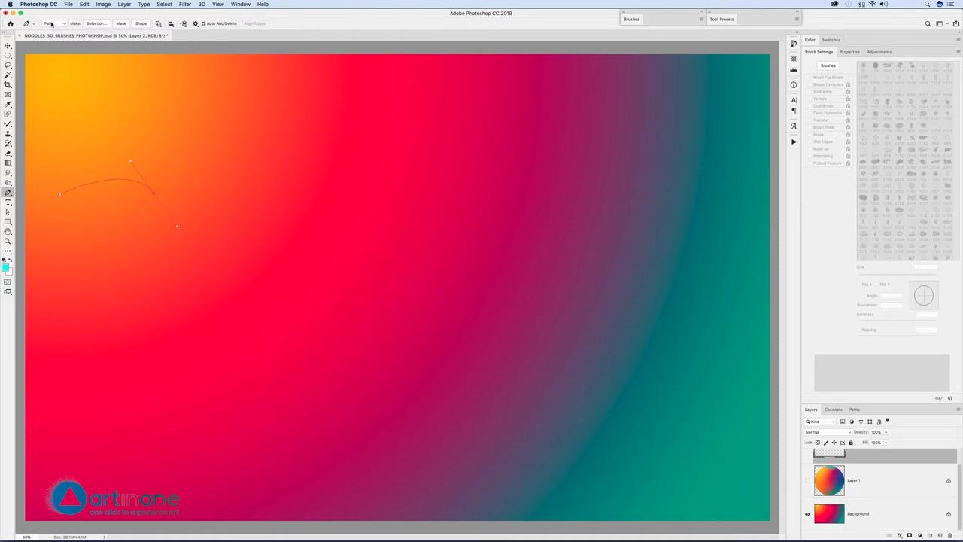
left_click(53, 23)
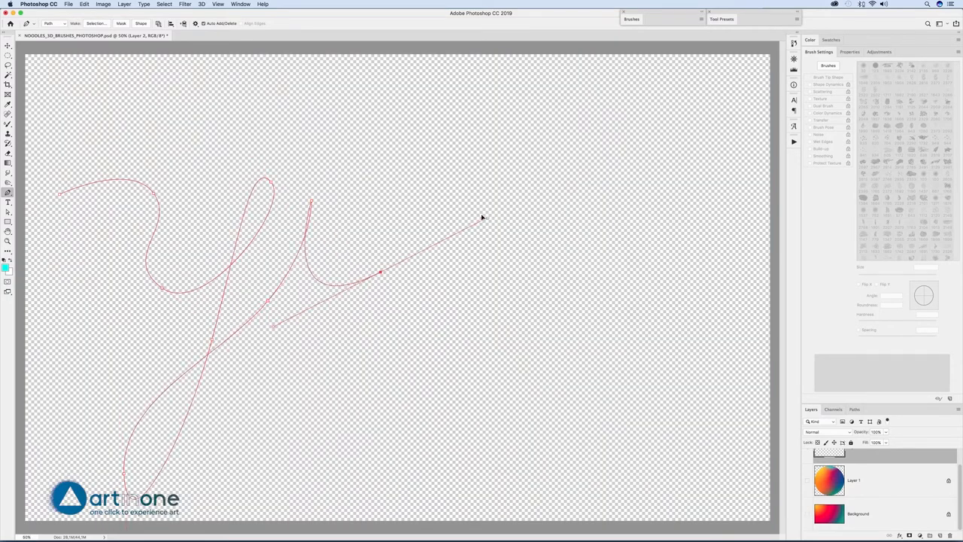
left_click_drag(379, 270, 501, 166)
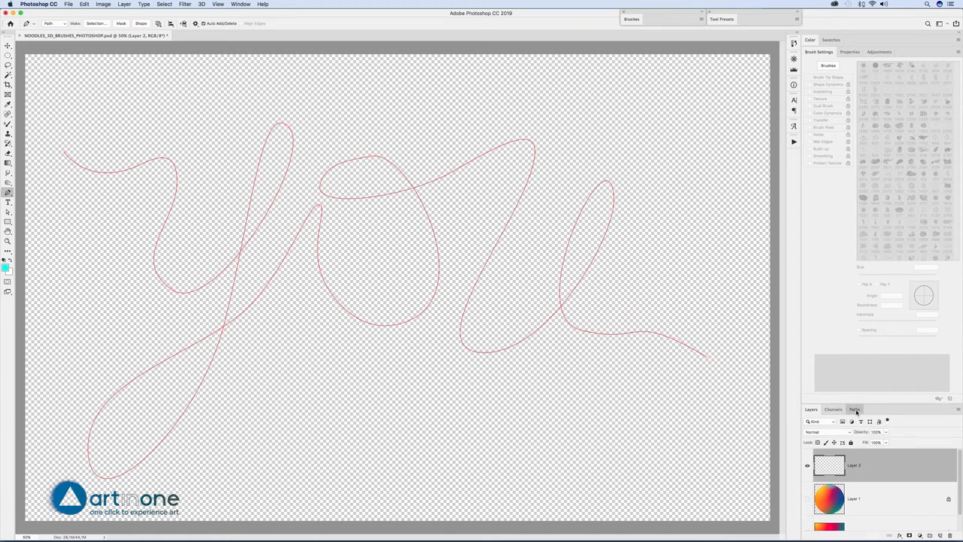
Save the work path as Path 1 and stroke it with the Mixer Brush
left_click(854, 409)
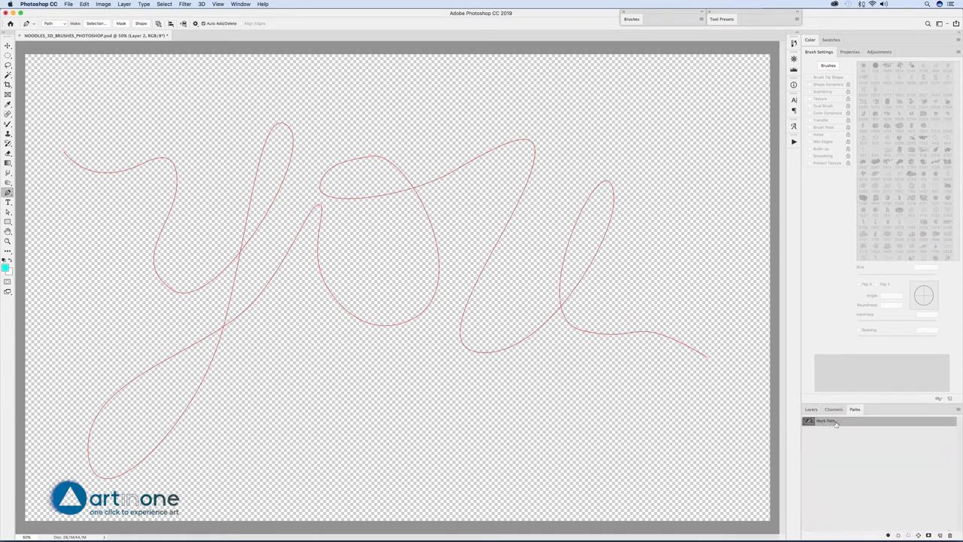
double_click(825, 420)
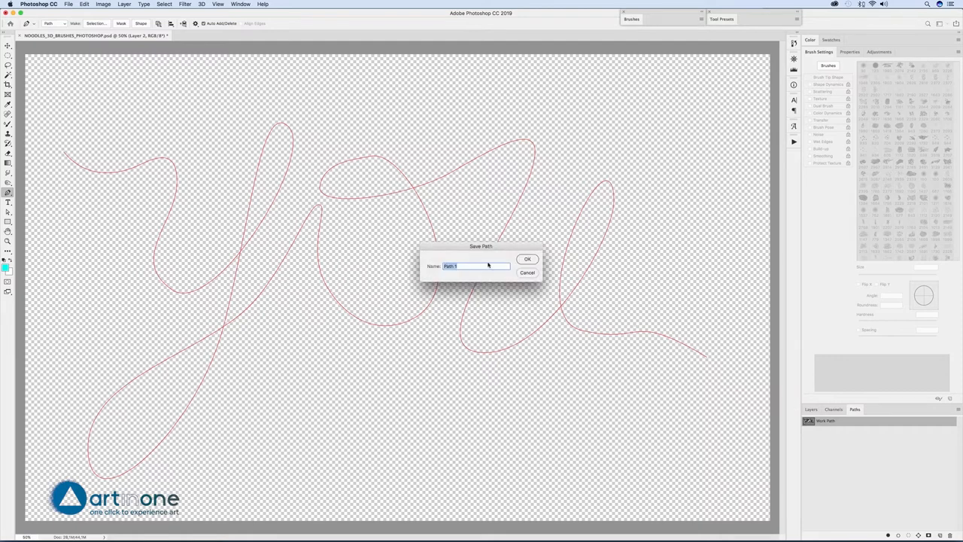
left_click(528, 259)
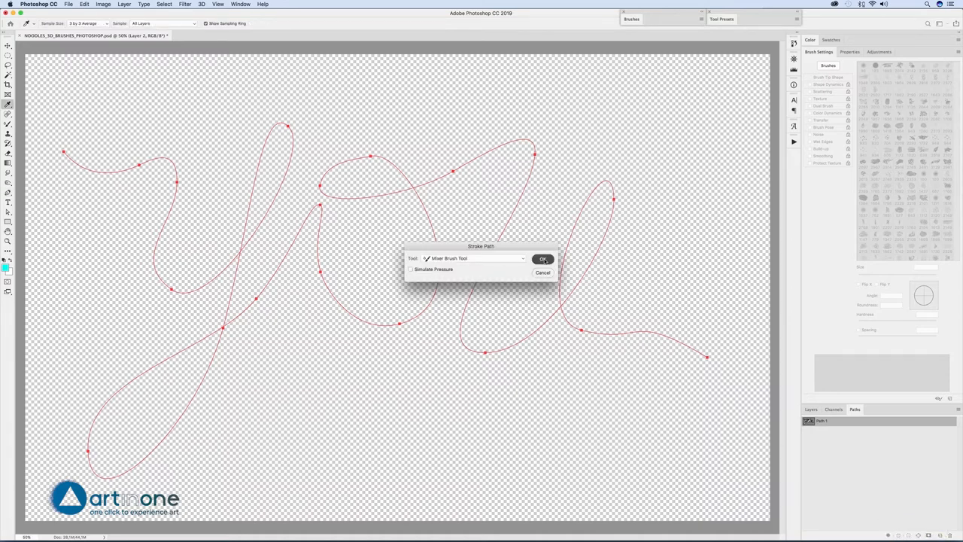
left_click(543, 259)
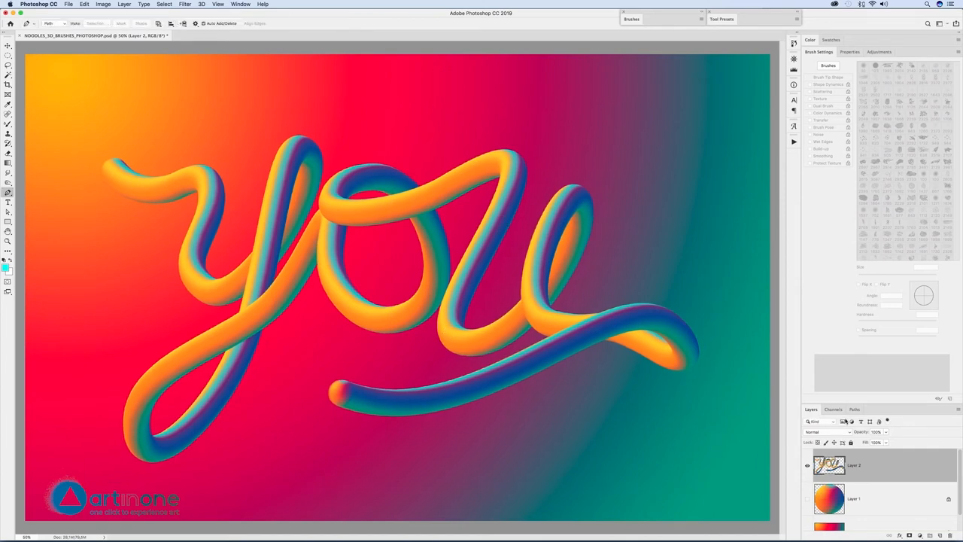
Hide the gradient background, then return to the Layers panel
left_click(853, 408)
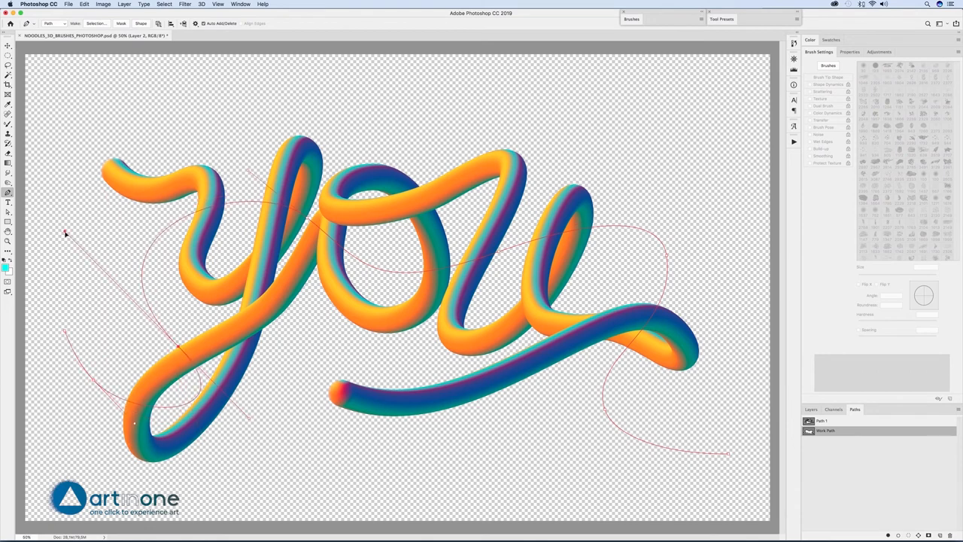
left_click(811, 409)
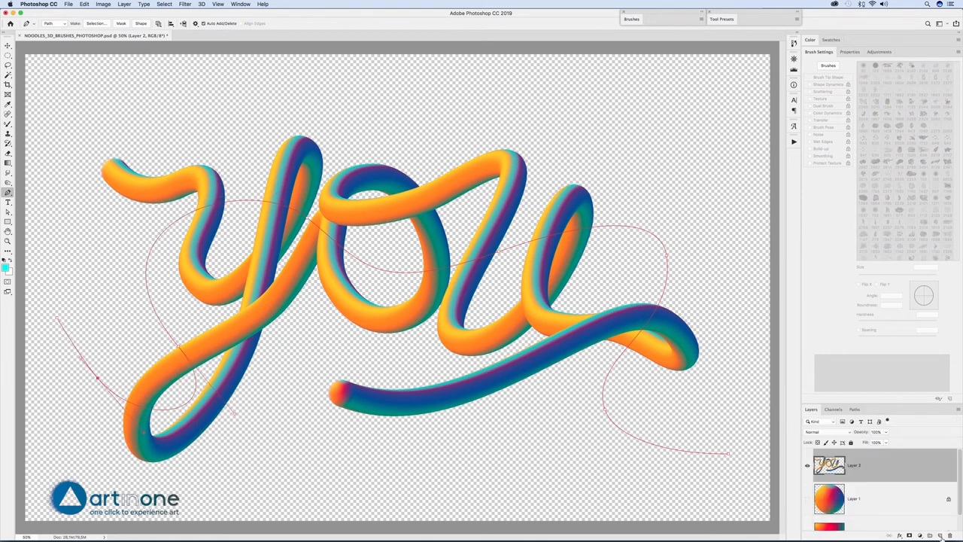
Add a new layer for the second tube and reduce the brush size
left_click(9, 132)
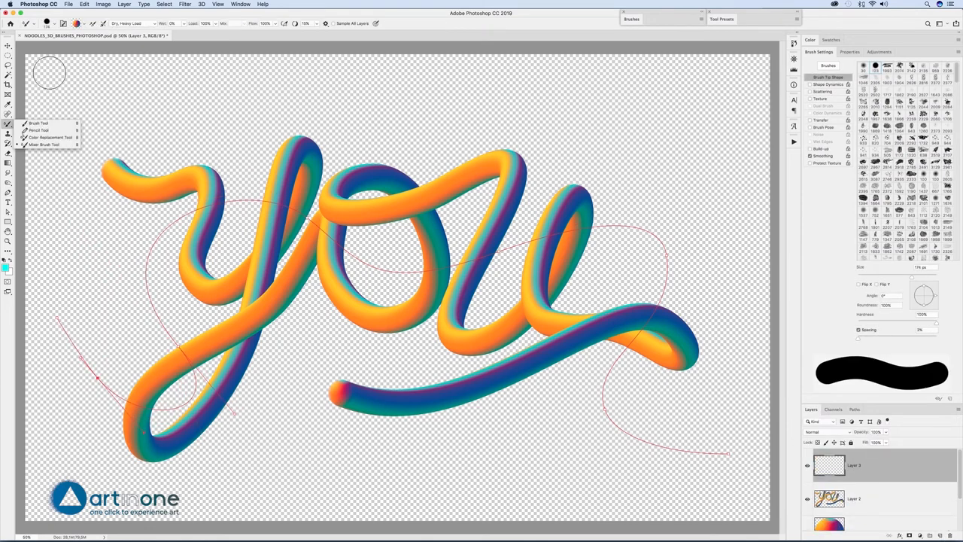
left_click(47, 24)
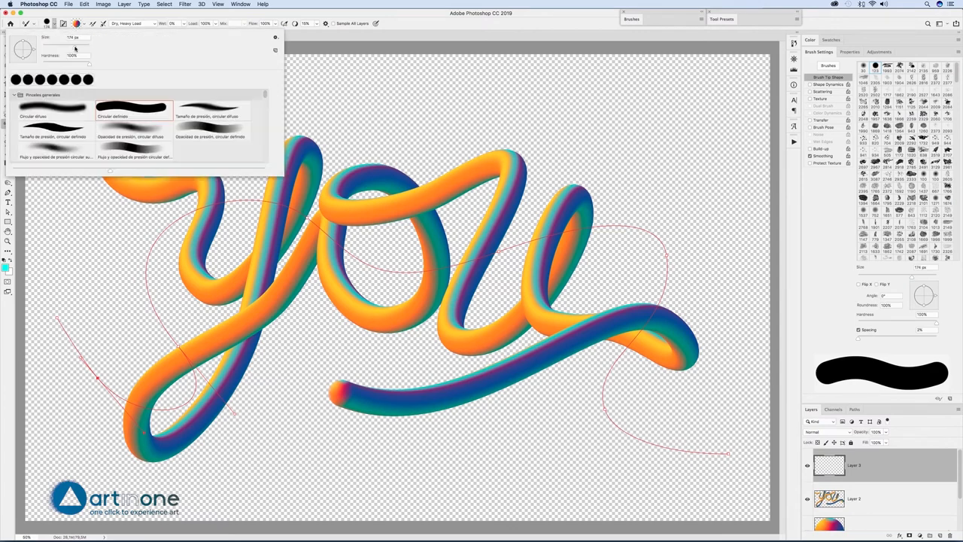
triple_click(71, 37)
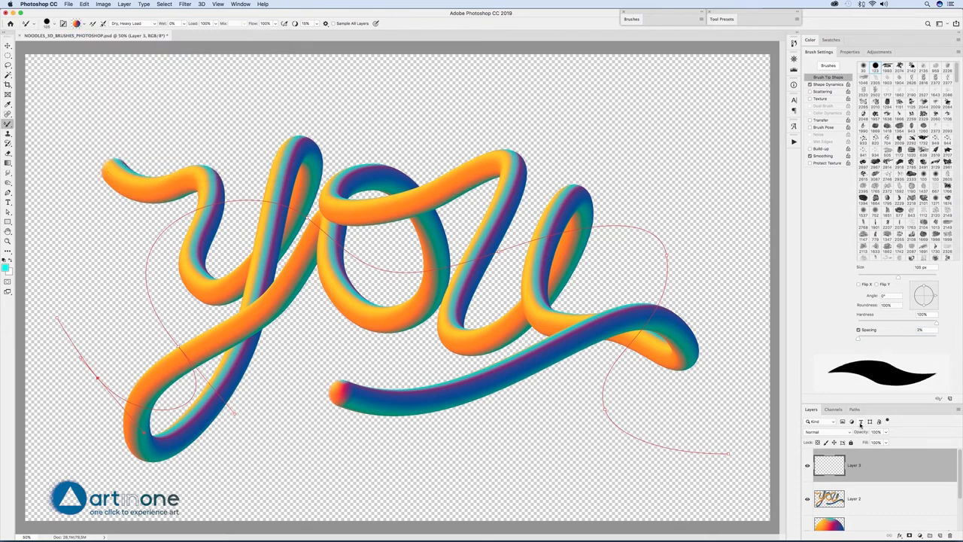
Stroke the second work path with the brush using Simulate Pressure for tapering
left_click(853, 409)
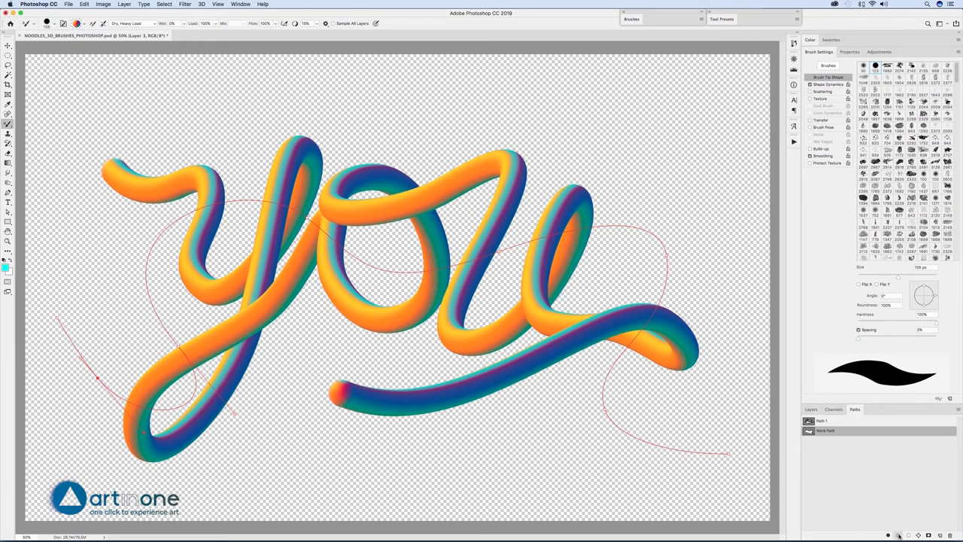
left_click(898, 534)
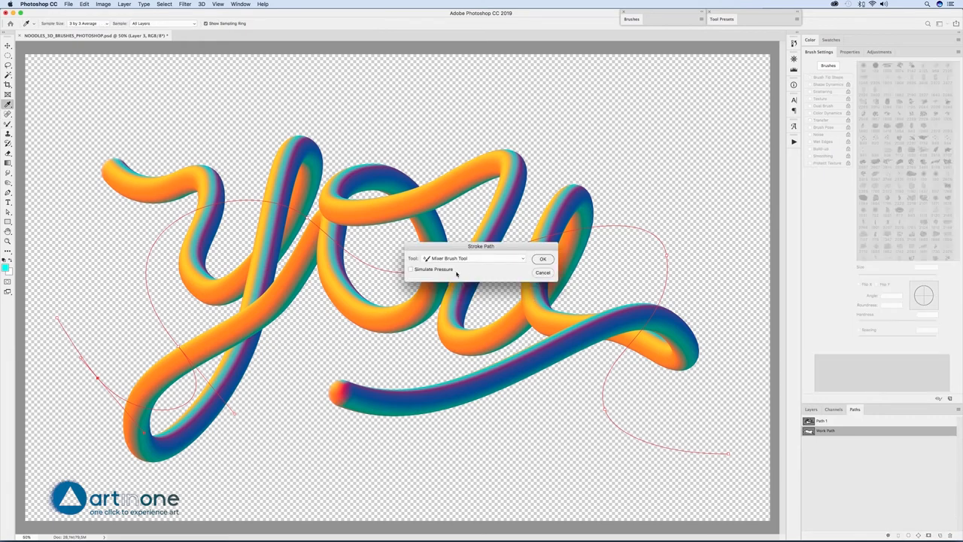
left_click(410, 269)
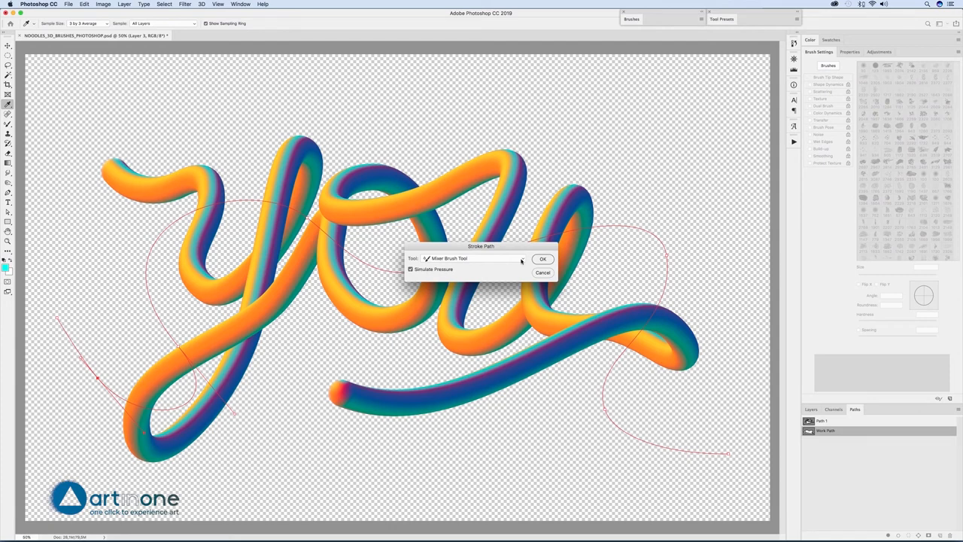
left_click(543, 258)
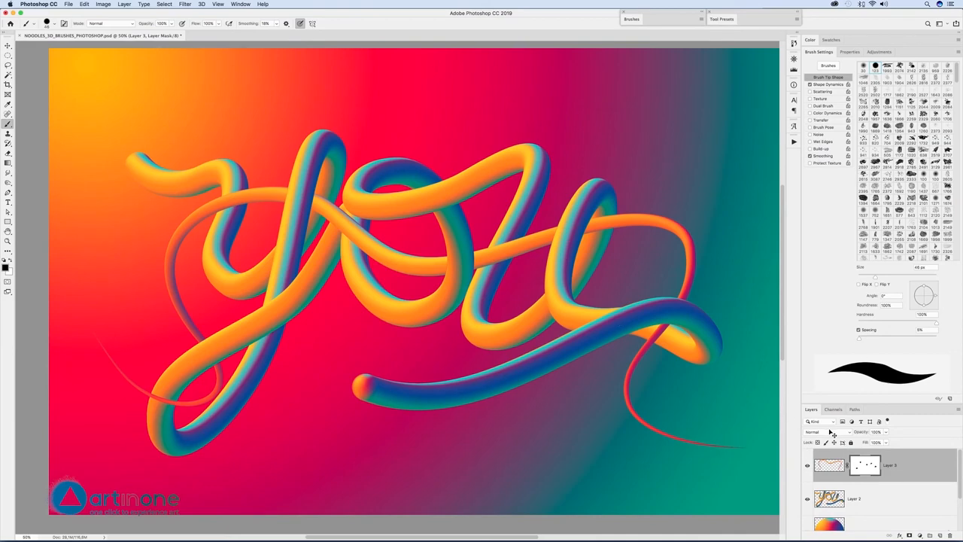
Clip a Gradient Map to the thin tube, trying red-blue, dark green, red-purple, then pink-white presets
left_click(8, 45)
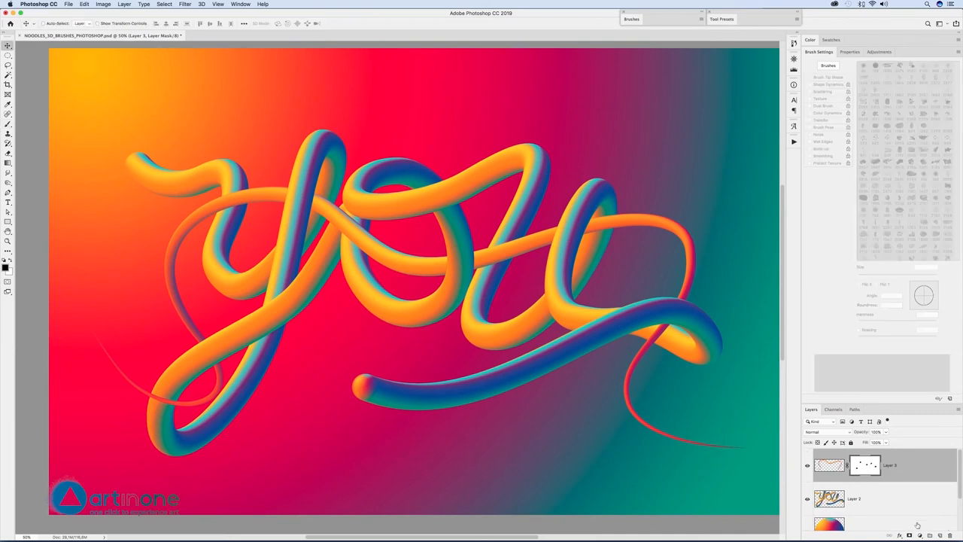
left_click(921, 534)
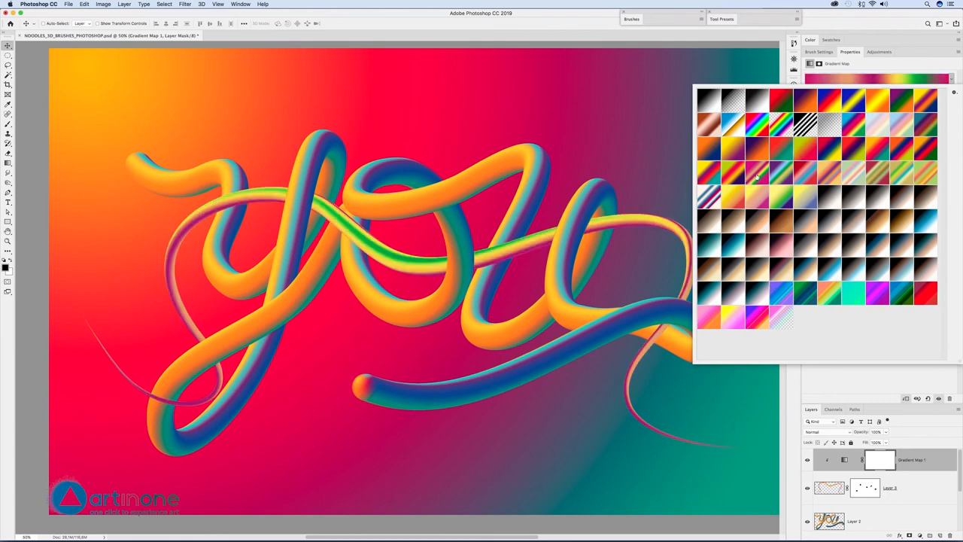
left_click(901, 148)
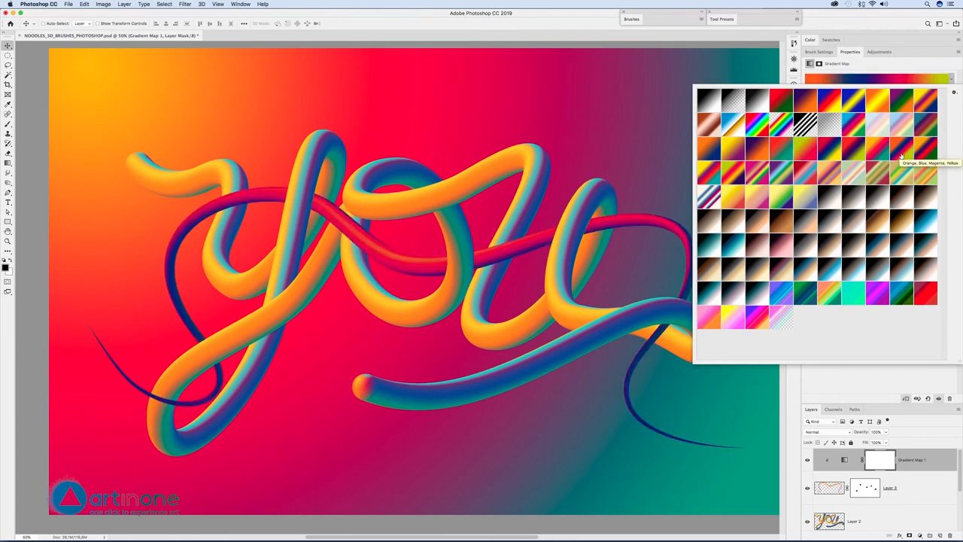
left_click(924, 98)
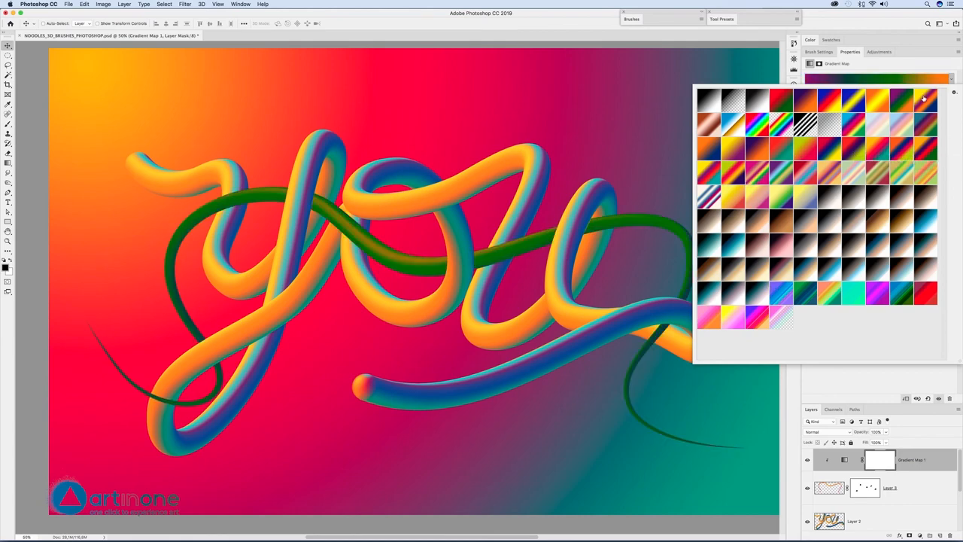
left_click(929, 149)
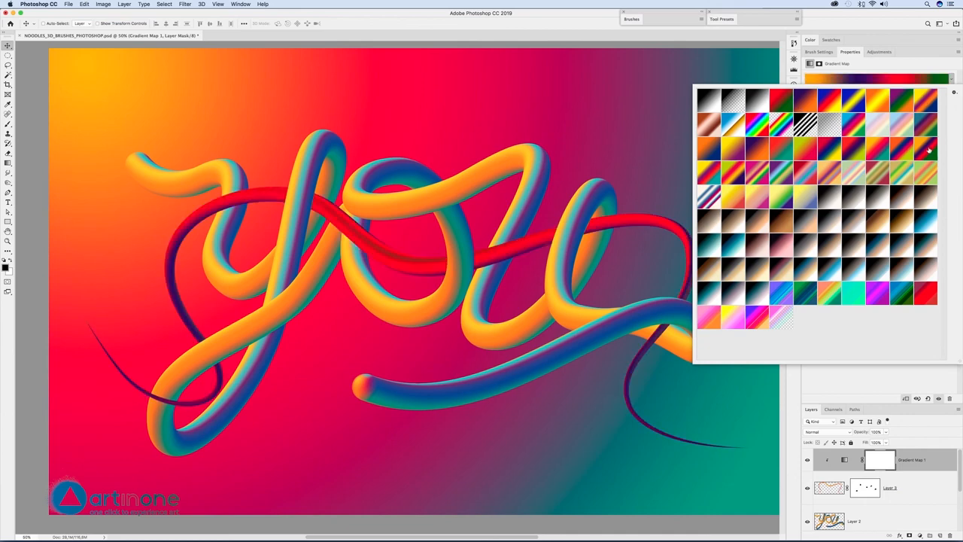
left_click(827, 124)
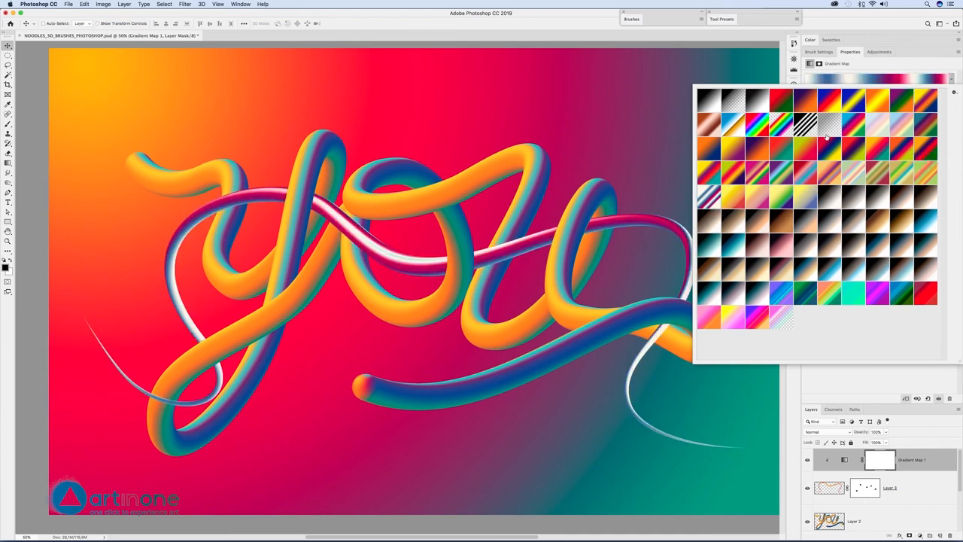